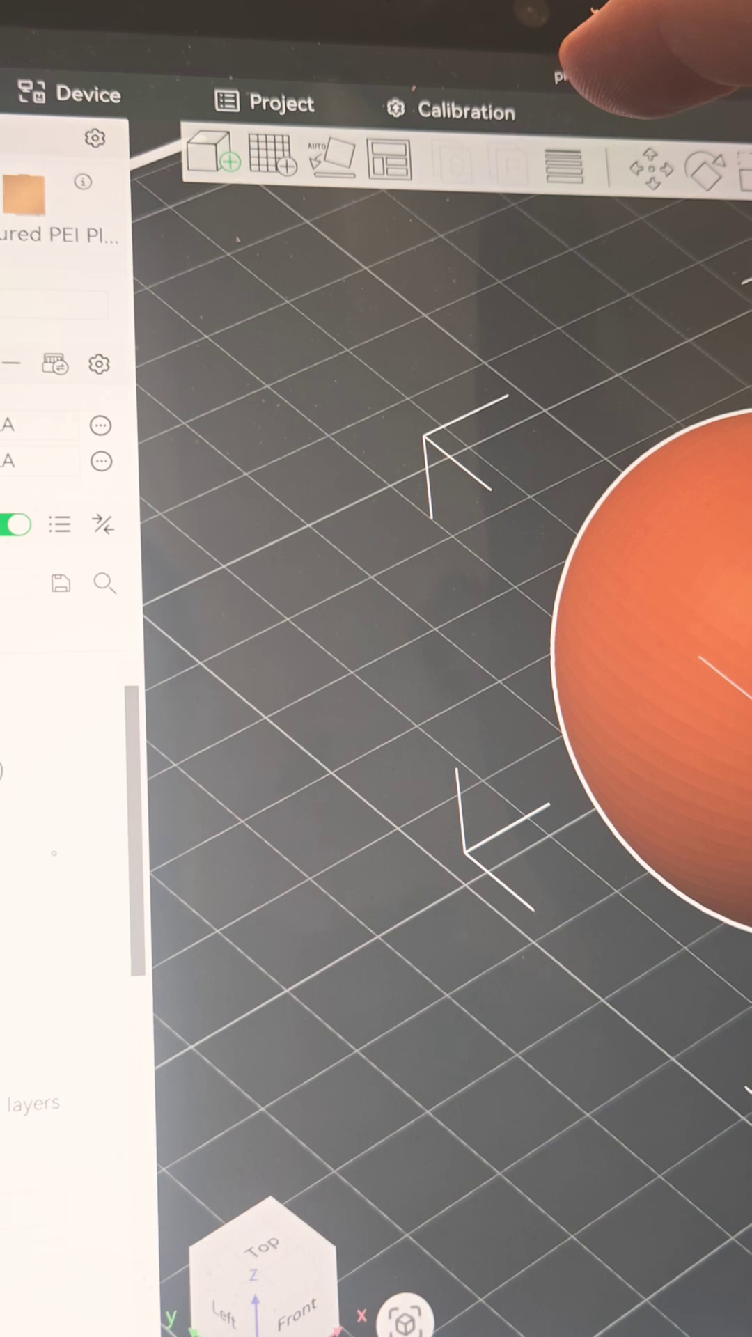
Step: Enable variable layer height on the pingpong ball and set adaptive Quality / Speed to 0.20
click(563, 158)
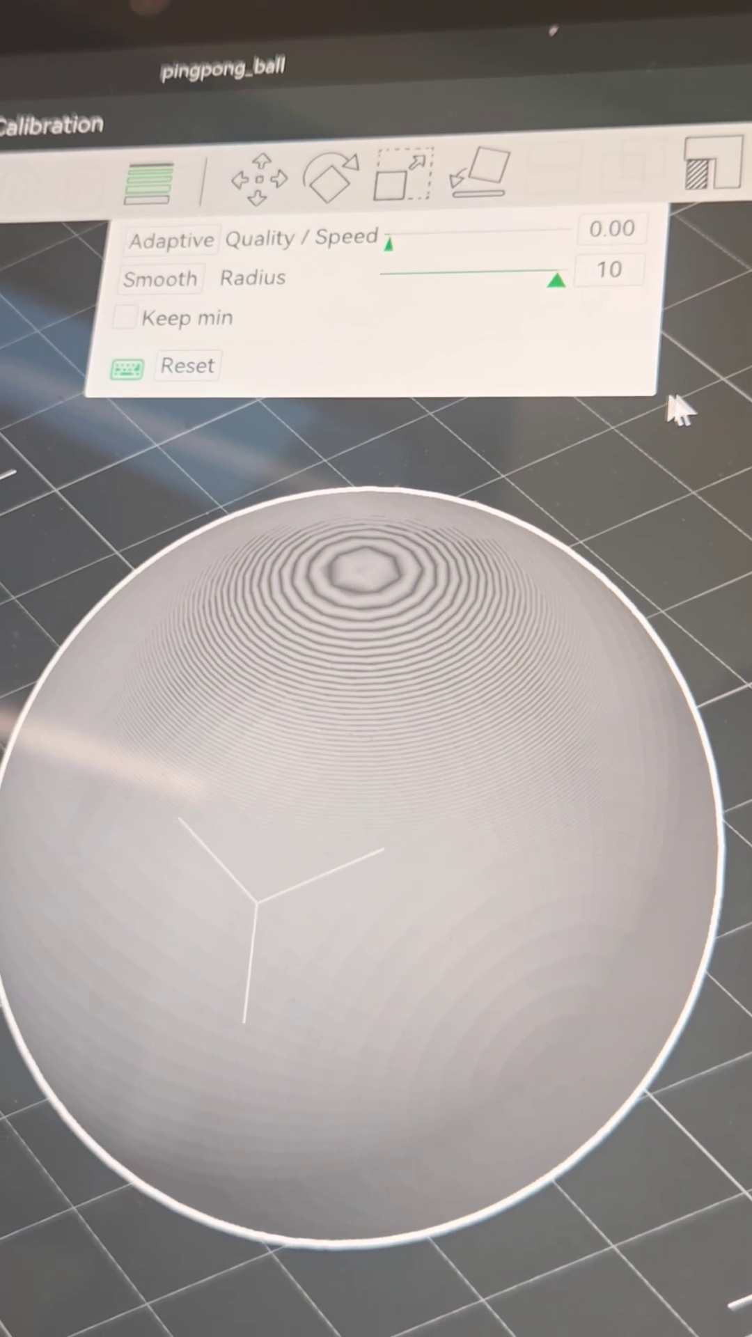
drag(396, 245, 439, 230)
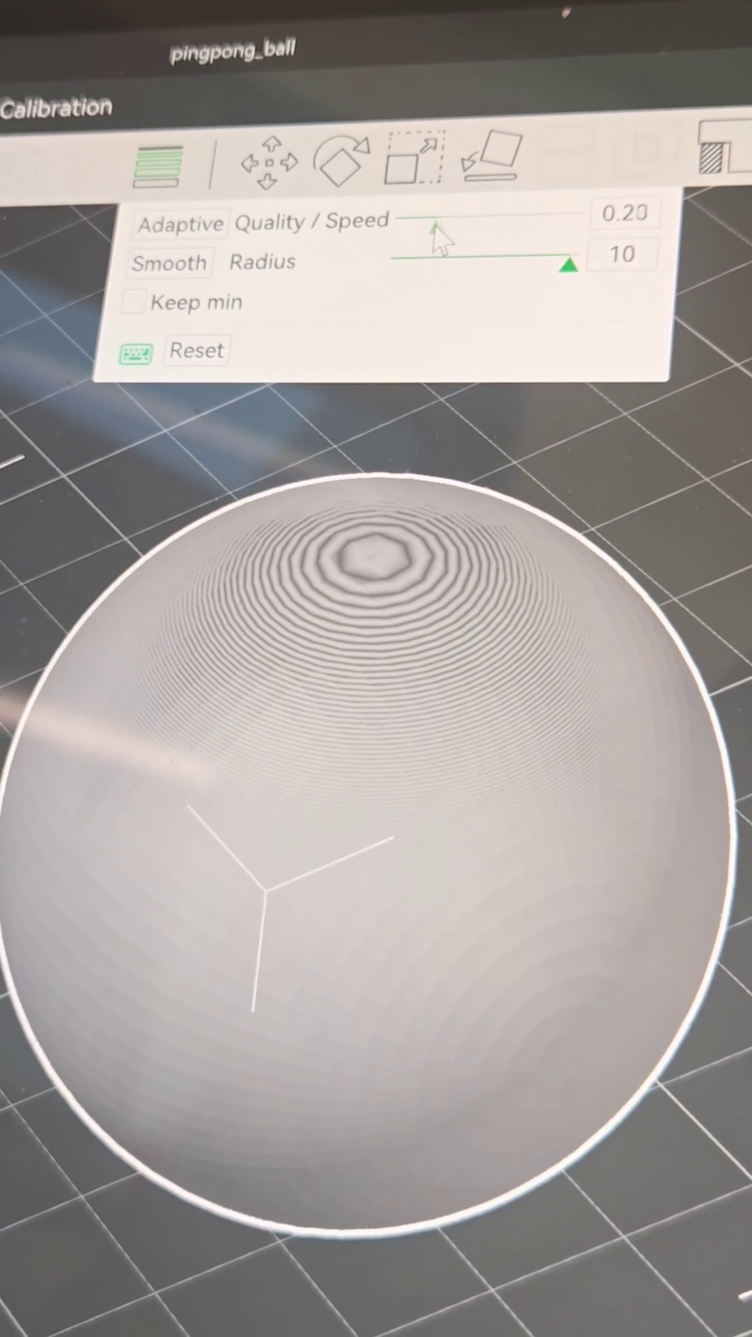